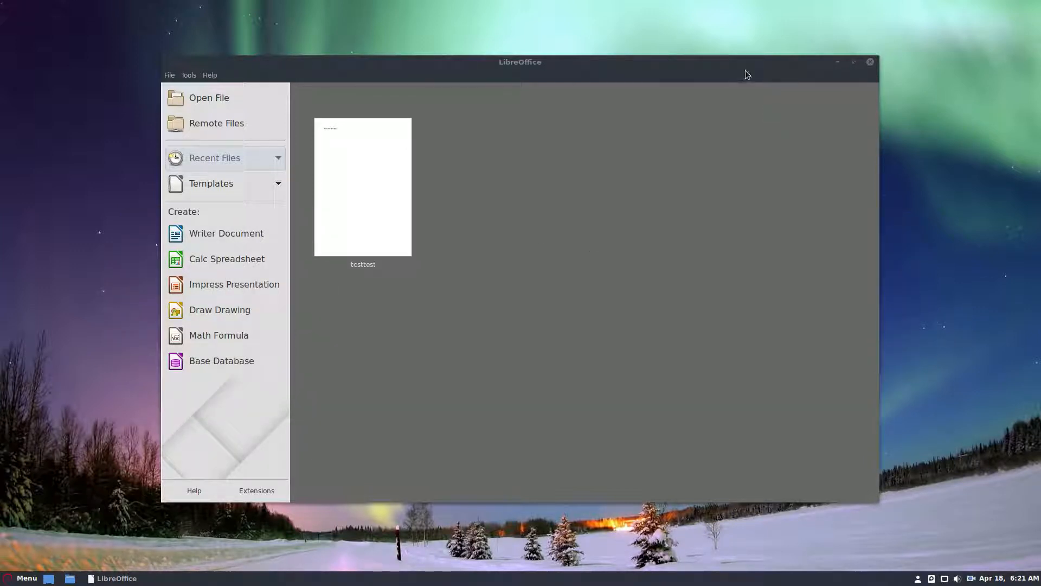
- Maximize the LibreOffice Start Center window to fill the screen
{"action": "left_click", "coordinate": [22, 578]}
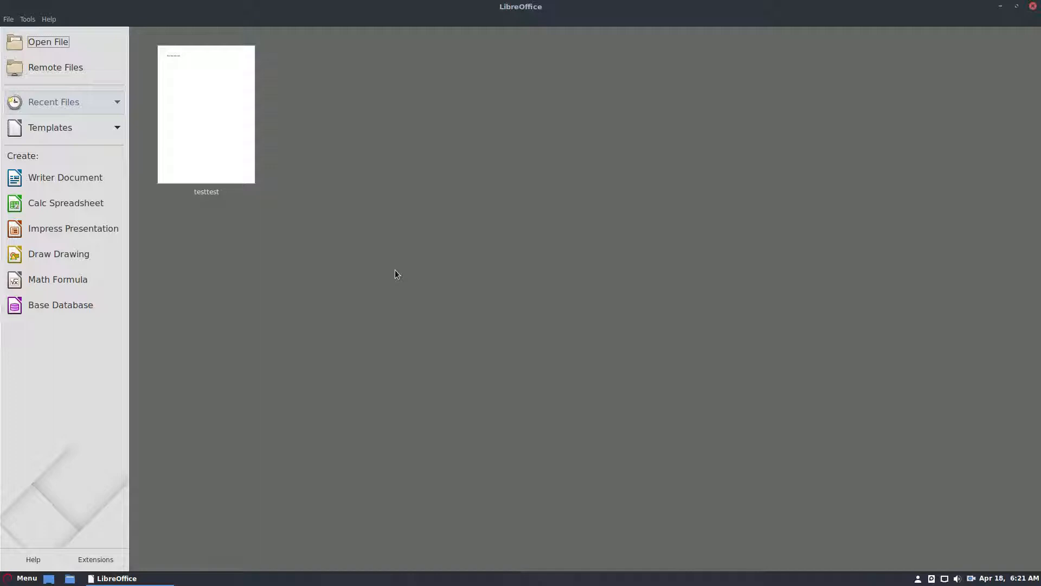
{"action": "mouse_move", "coordinate": [282, 238]}
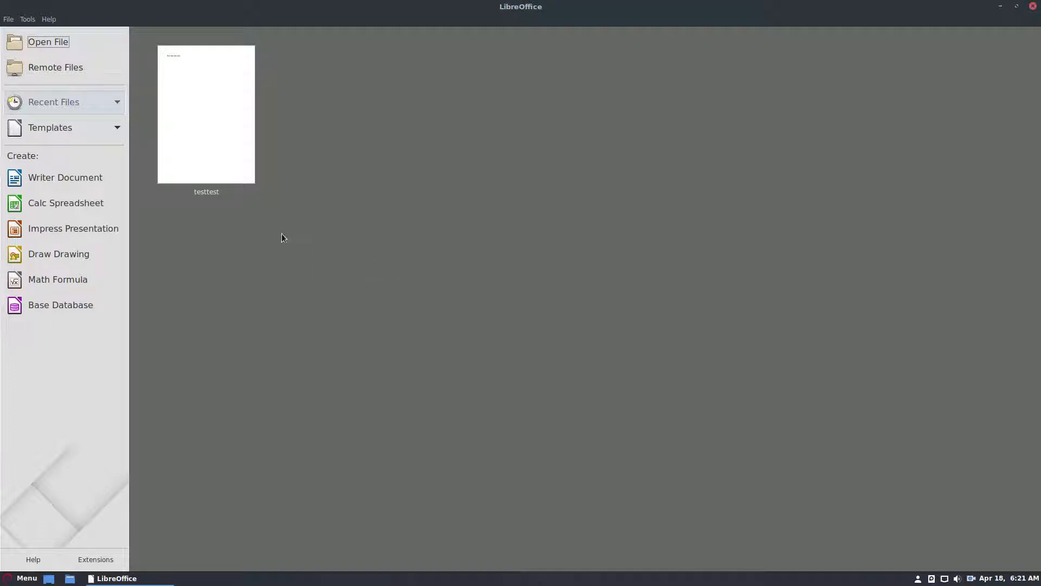
{"action": "mouse_move", "coordinate": [202, 223]}
{"action": "type", "text": "libre"}
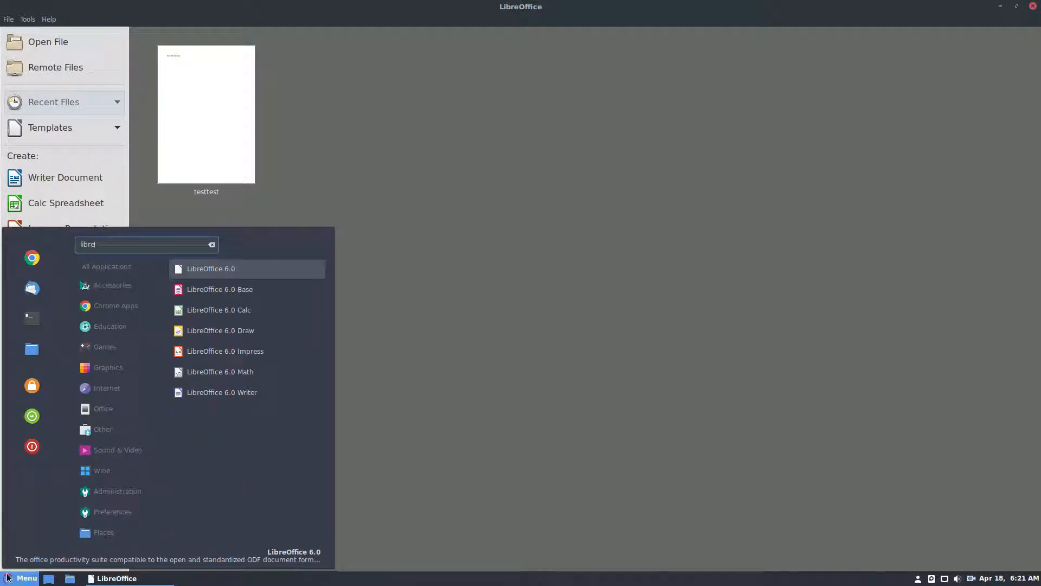
{"action": "mouse_move", "coordinate": [219, 288]}
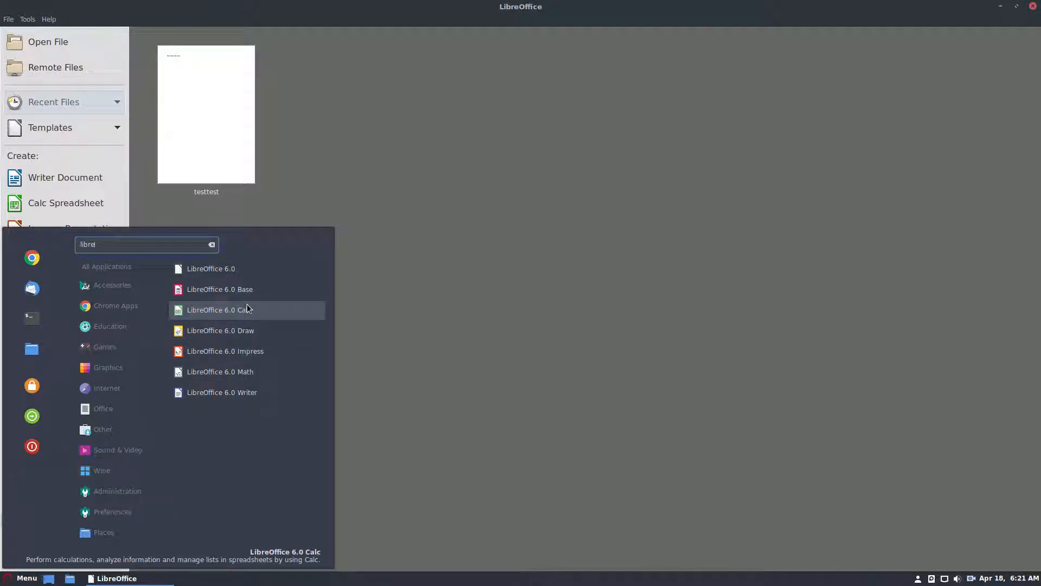
{"action": "mouse_move", "coordinate": [220, 289]}
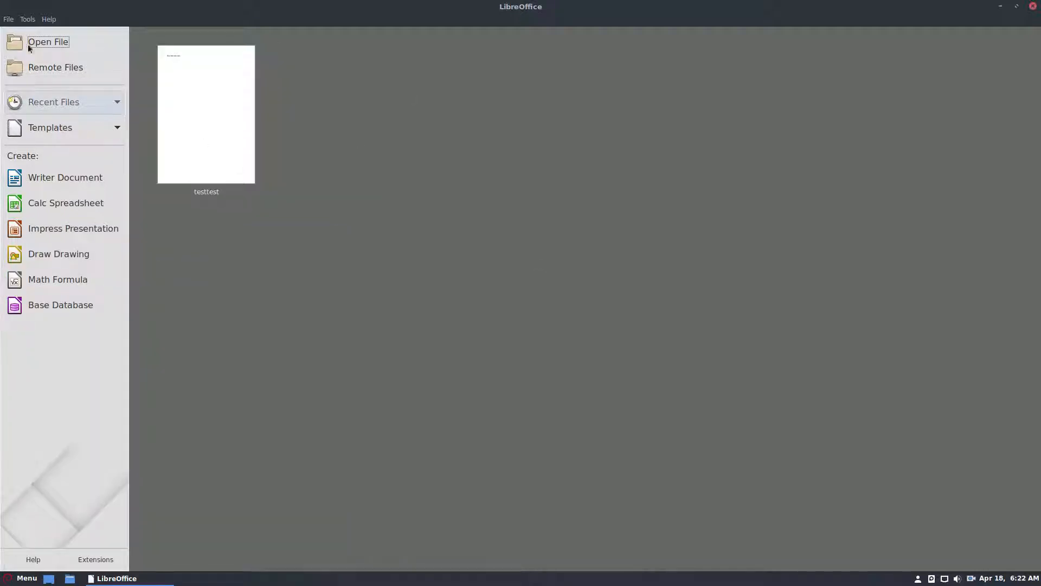
{"action": "mouse_move", "coordinate": [64, 342]}
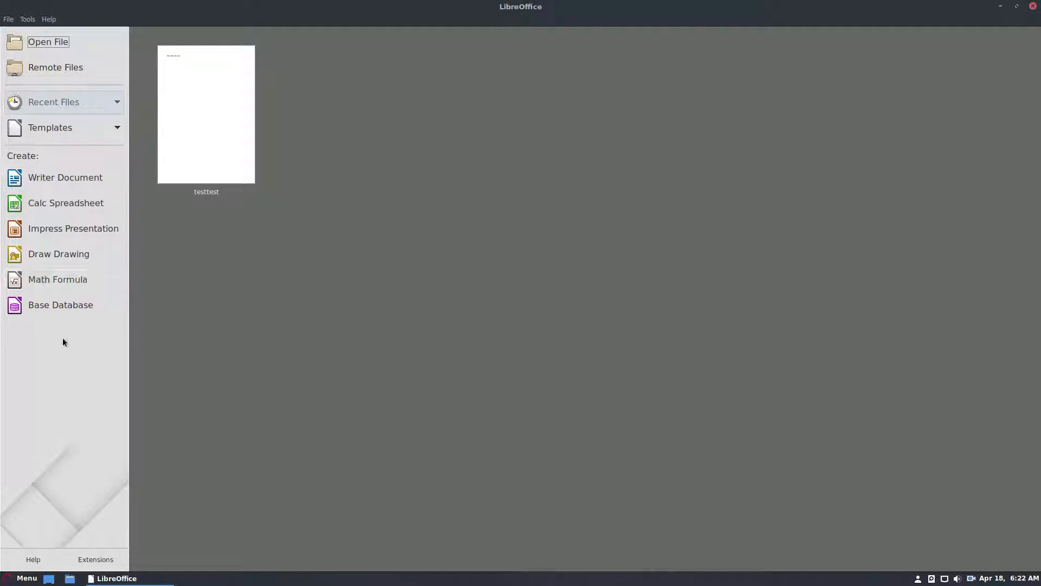
{"action": "mouse_move", "coordinate": [206, 120]}
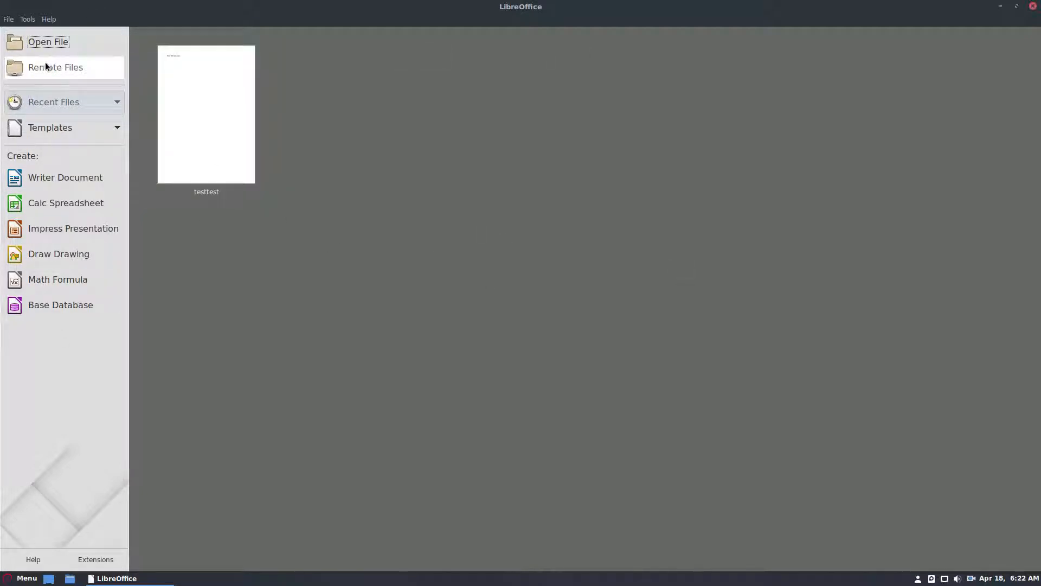
- Begin adding a new service from the Remote Files browser's Service list
{"action": "left_click", "coordinate": [55, 67]}
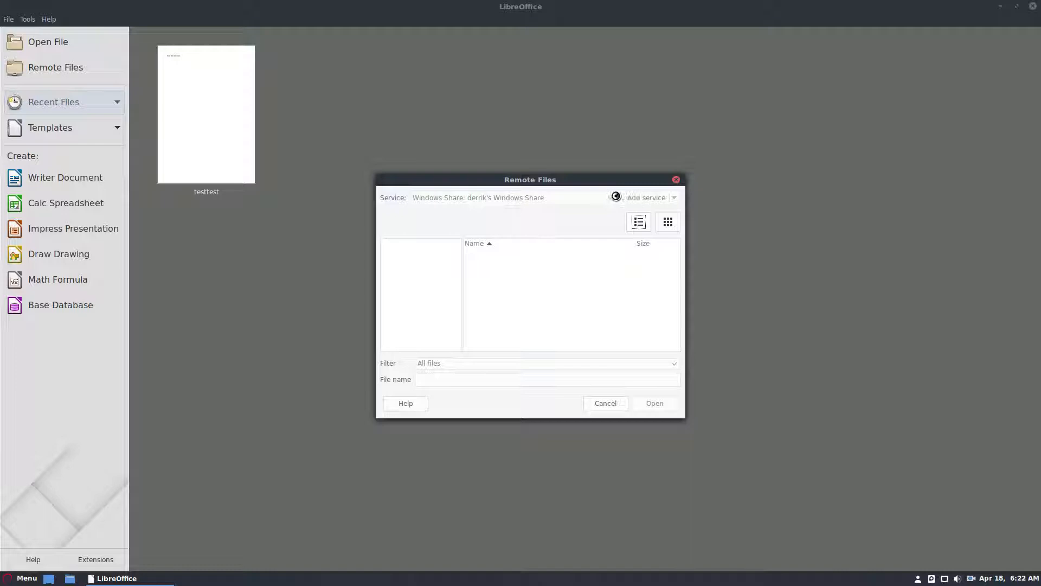
{"action": "left_click", "coordinate": [609, 198]}
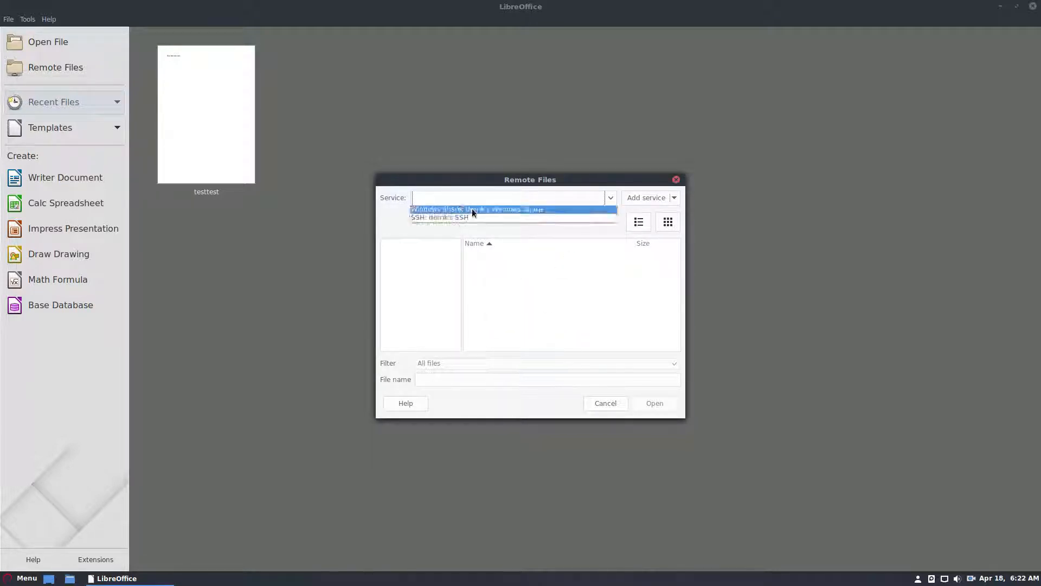
{"action": "left_click", "coordinate": [644, 197]}
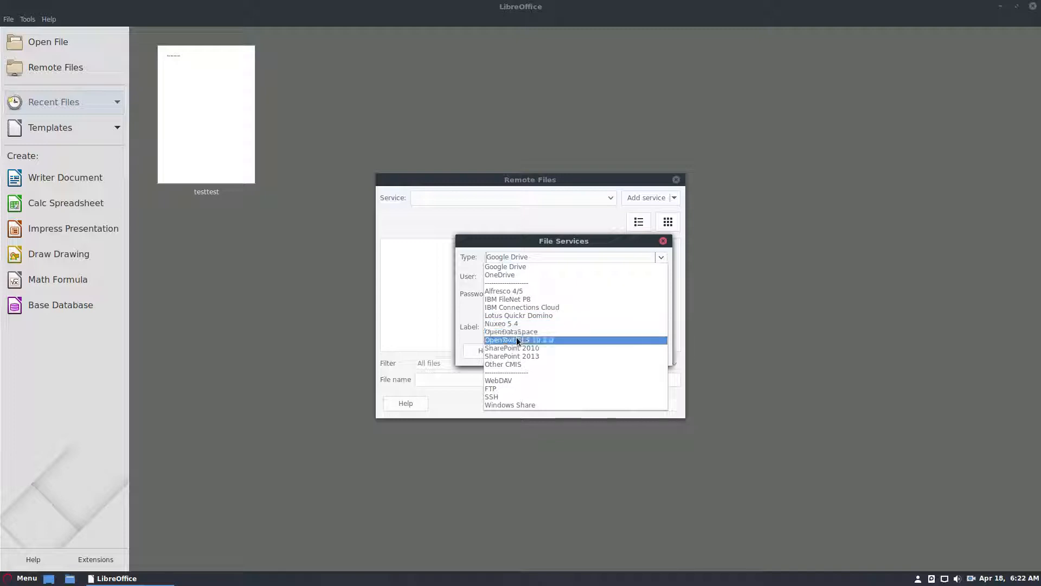
{"action": "mouse_move", "coordinate": [499, 379]}
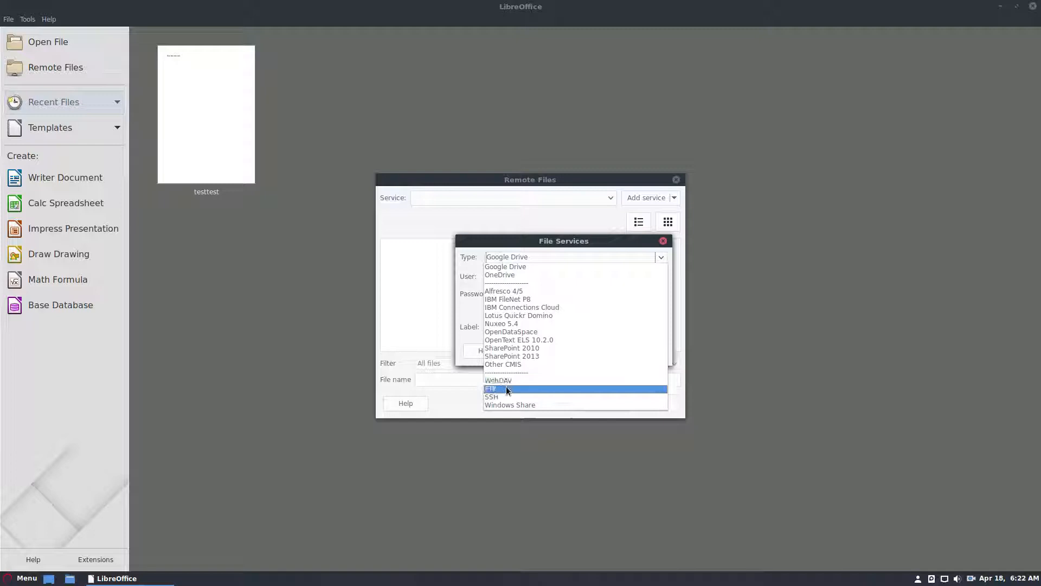
- Create a Windows Share service: host debian-server, share plex-legacy, user derr with password, and confirm
{"action": "left_click", "coordinate": [510, 405]}
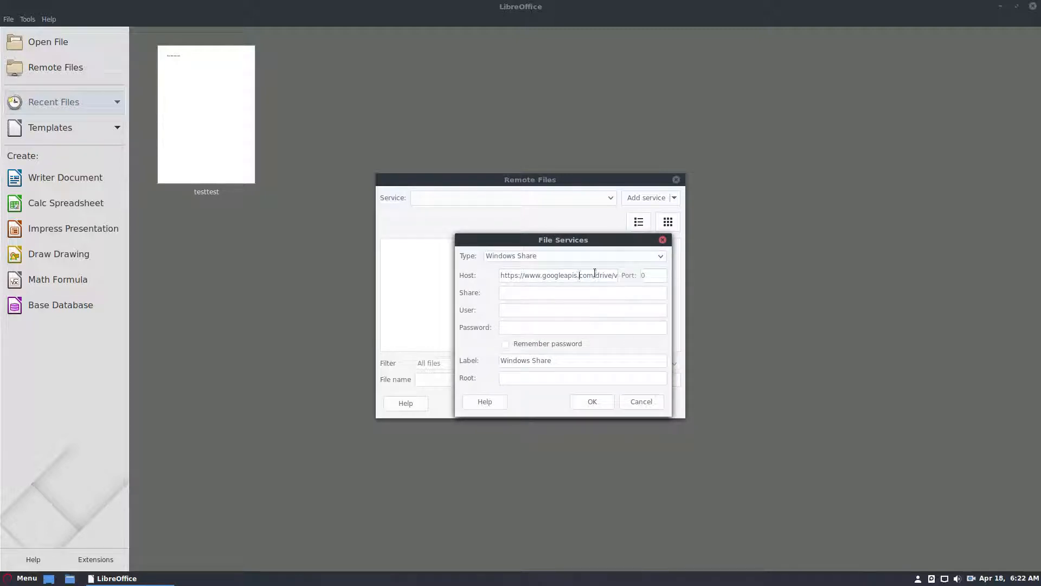
{"action": "left_click", "coordinate": [557, 274]}
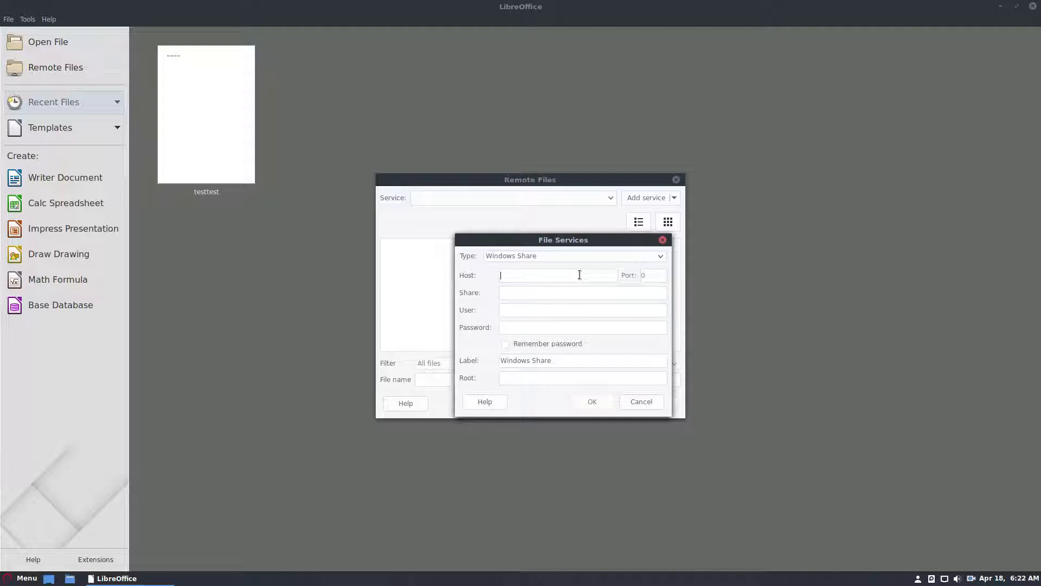
{"action": "type", "text": "debian"}
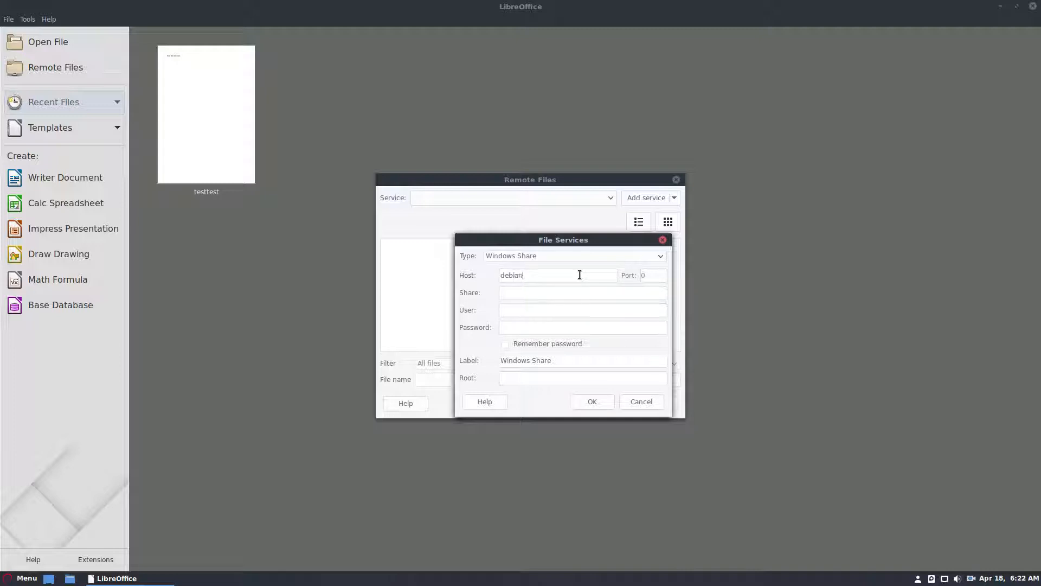
{"action": "type", "text": "-server"}
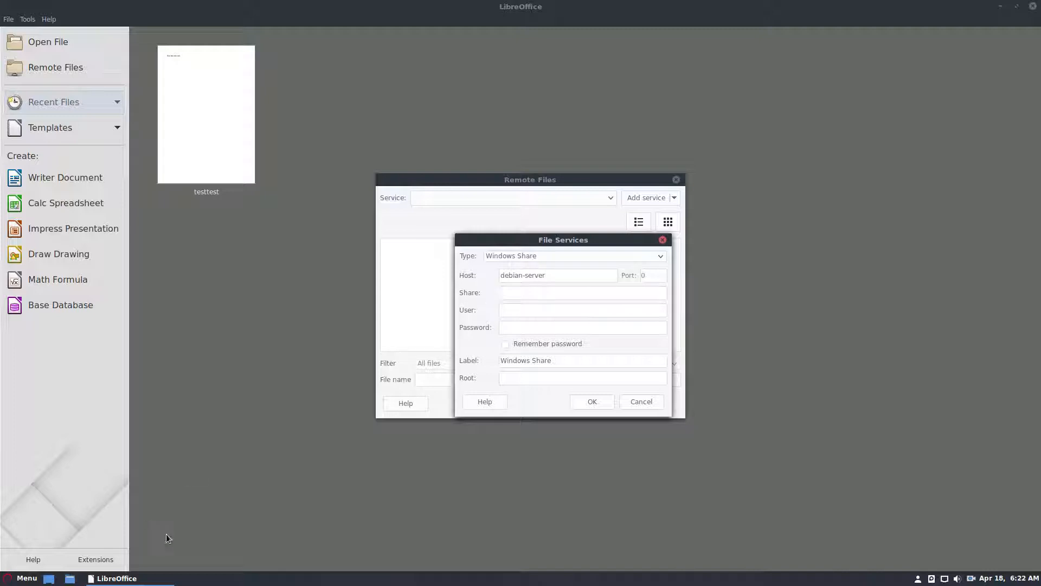
{"action": "type", "text": "plex-"}
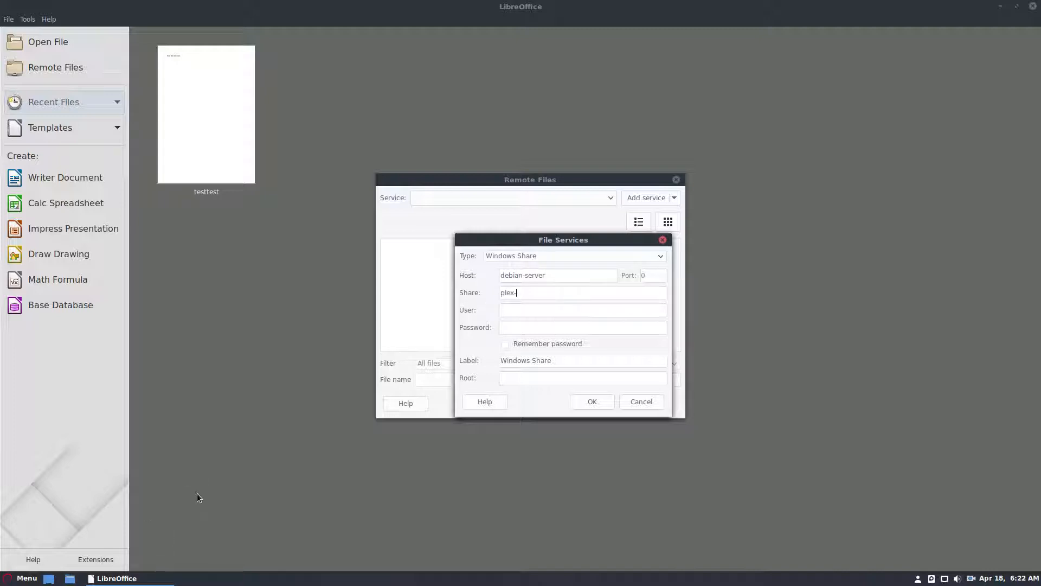
{"action": "type", "text": "legacy"}
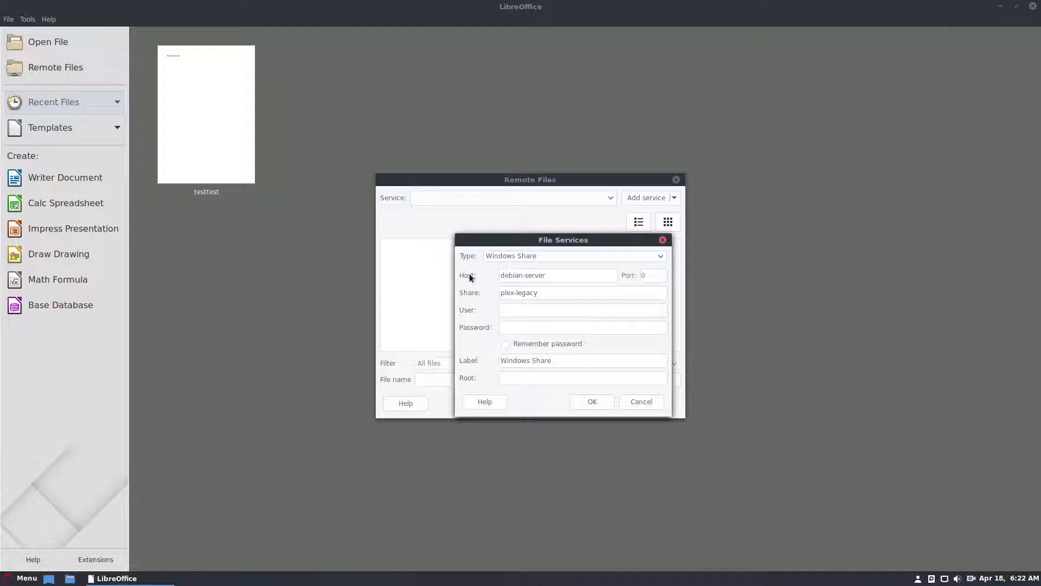
{"action": "left_click", "coordinate": [582, 309]}
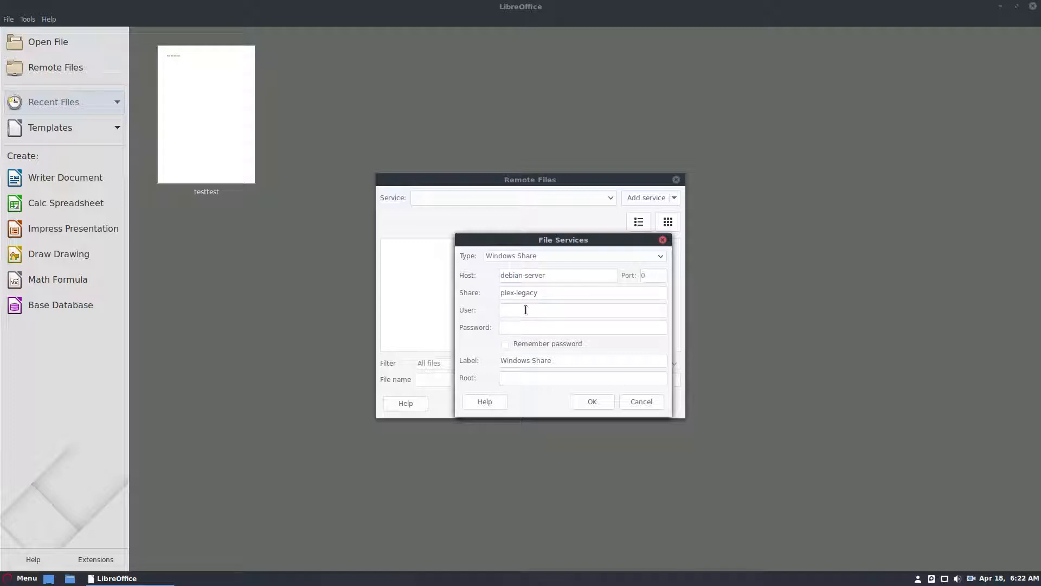
{"action": "type", "text": "derrik"}
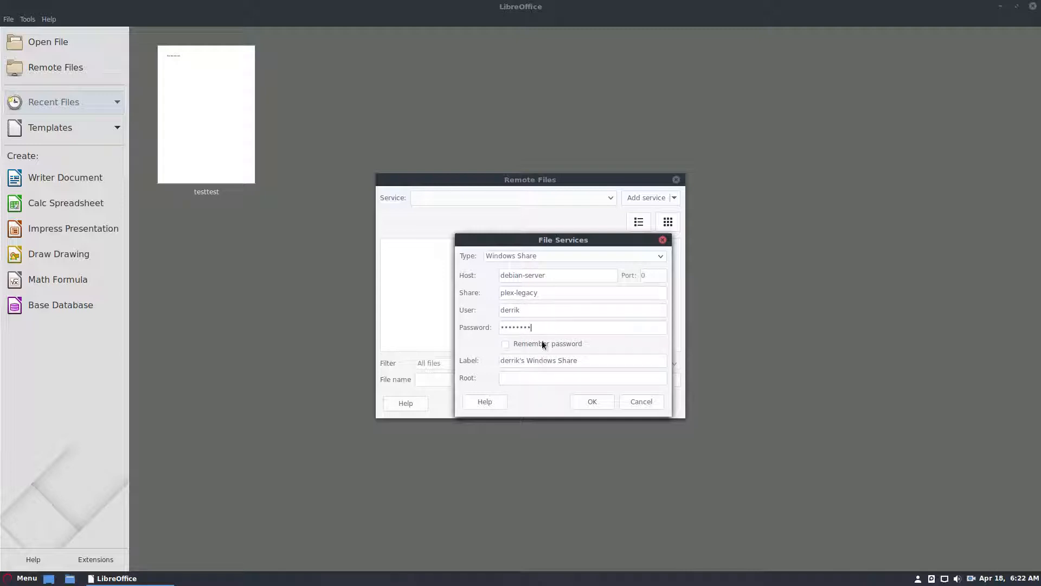
{"action": "left_click", "coordinate": [591, 401]}
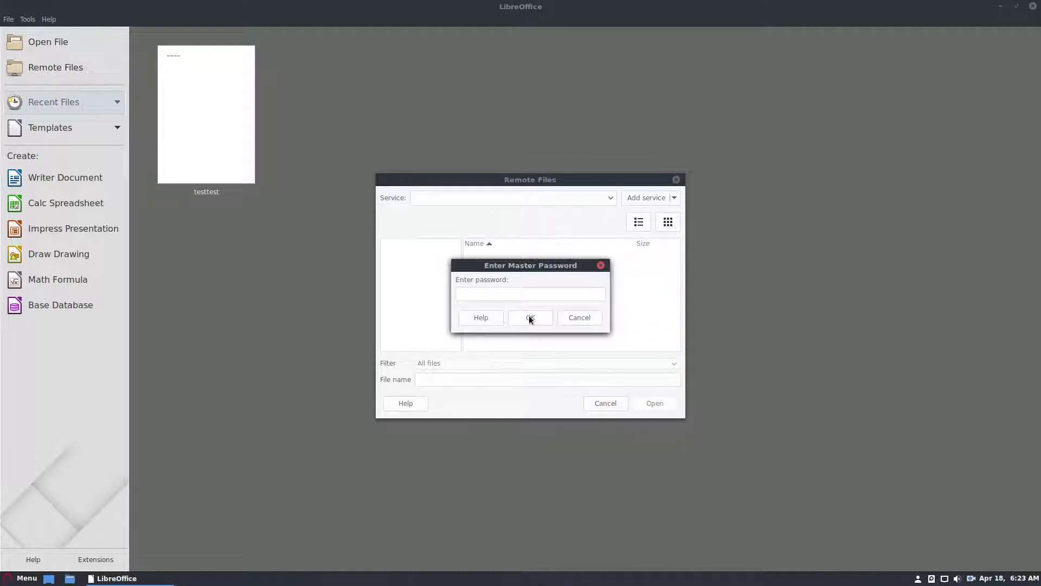
- Confirm the master password and open testtest.odt from plex-legacy > TV Shows
{"action": "left_click", "coordinate": [530, 317]}
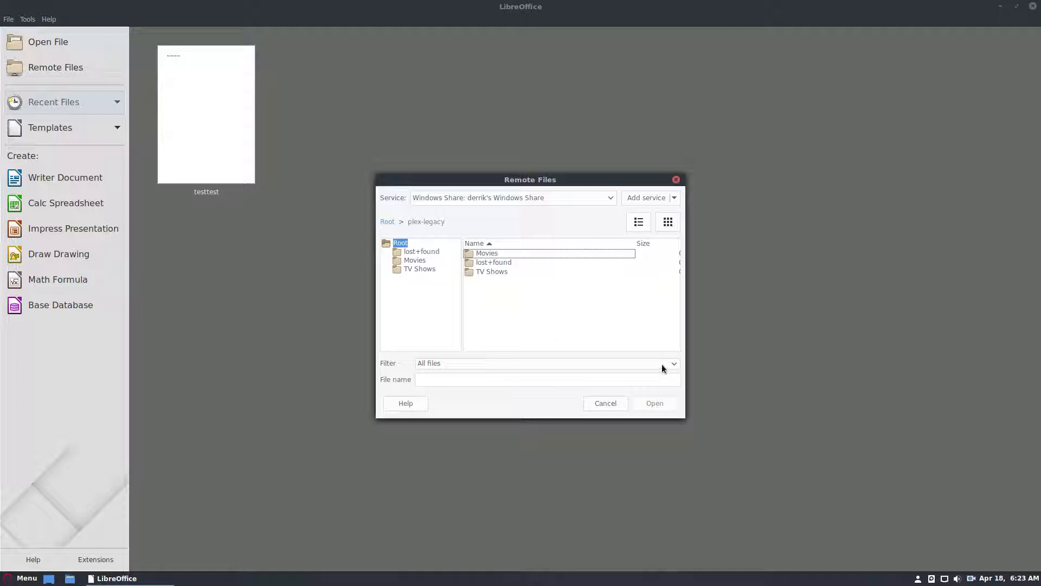
{"action": "left_click", "coordinate": [672, 362]}
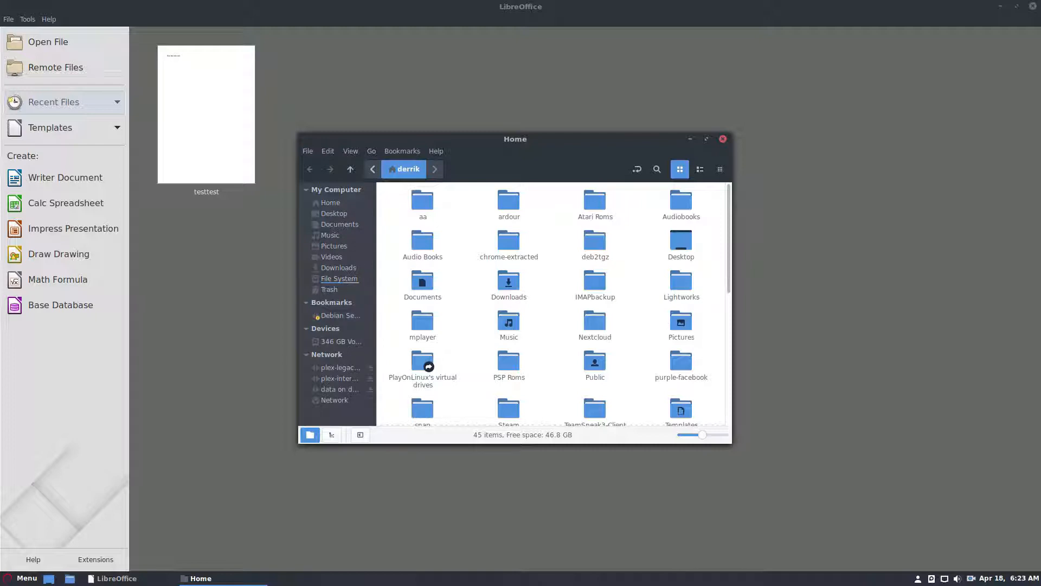
{"action": "left_click", "coordinate": [55, 67]}
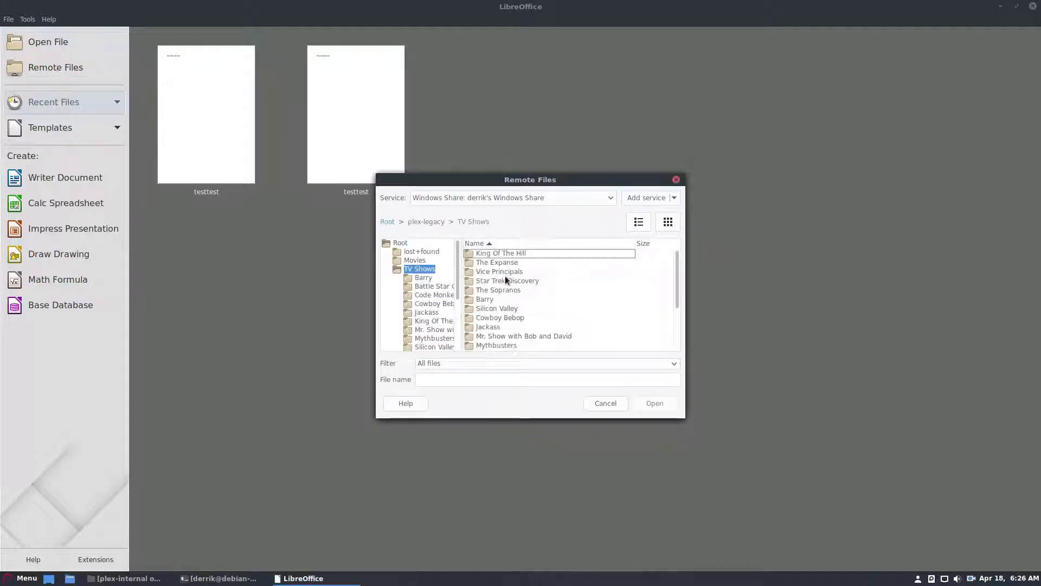
{"action": "left_click", "coordinate": [495, 345]}
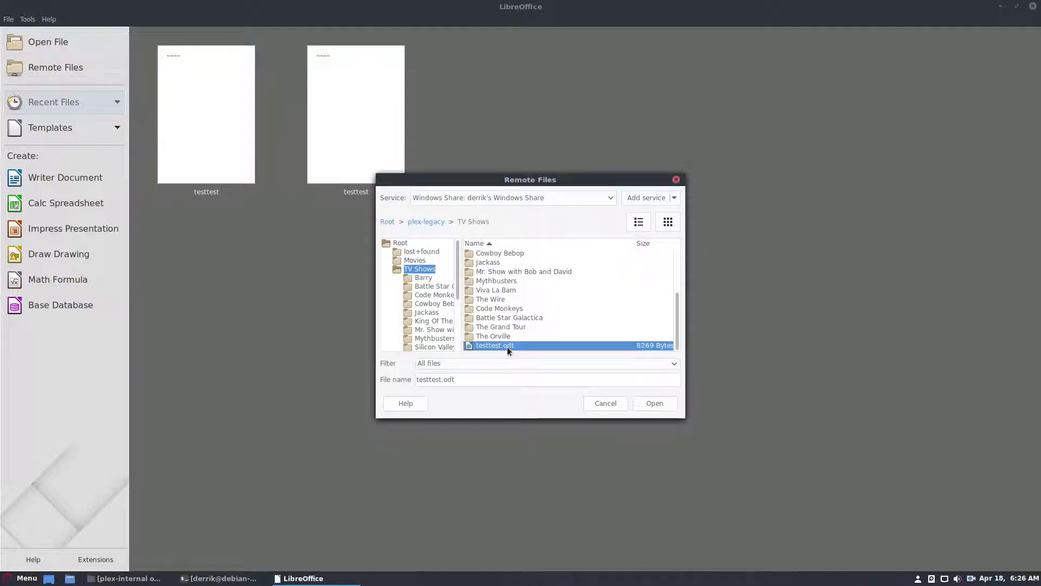
{"action": "left_click", "coordinate": [604, 403]}
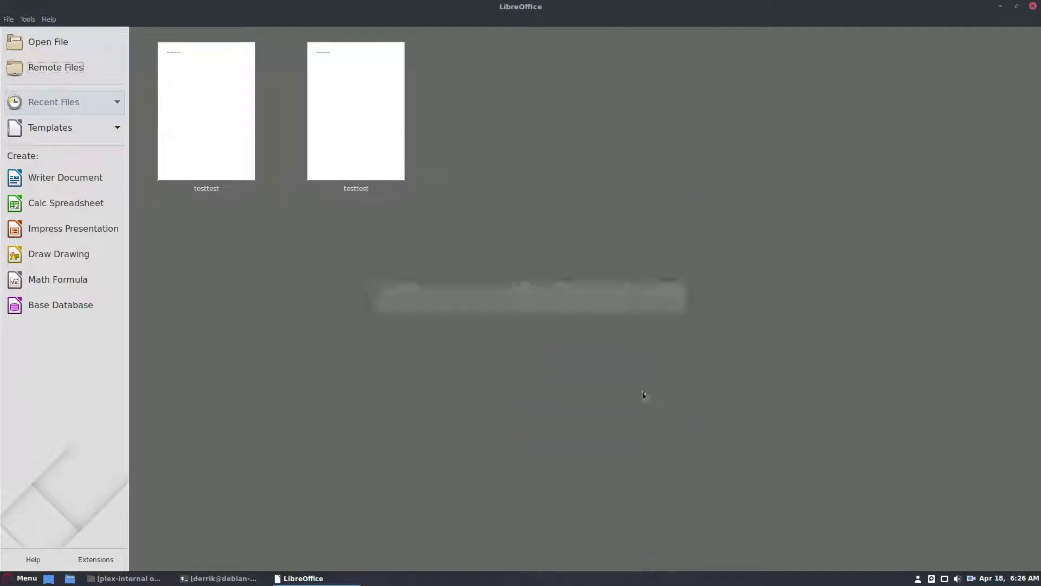
- Write "Hello my name is derrik, blah blah blah." on the empty page
{"action": "double_click", "coordinate": [356, 110]}
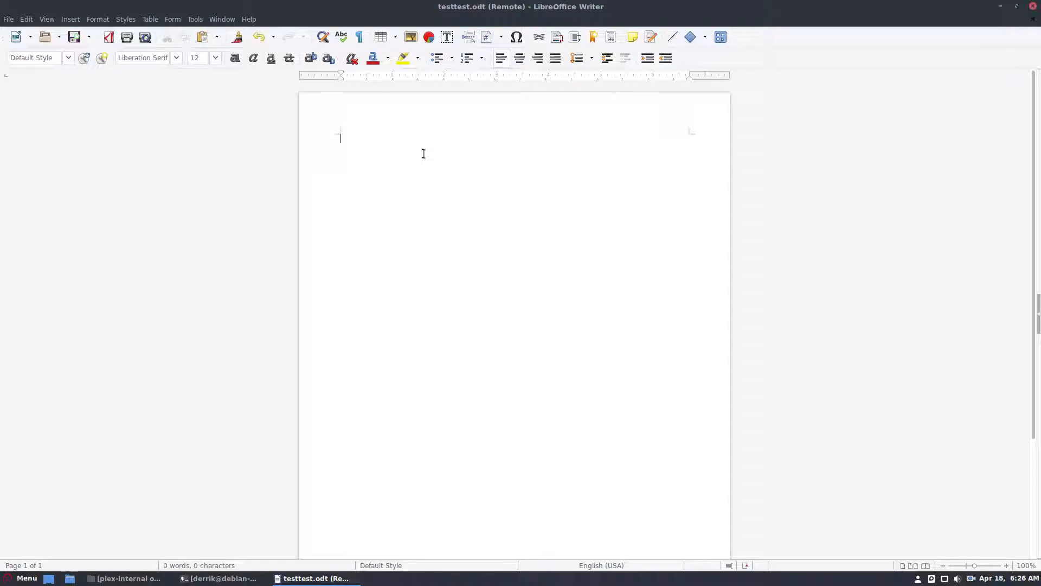
{"action": "type", "text": "Hello my name"}
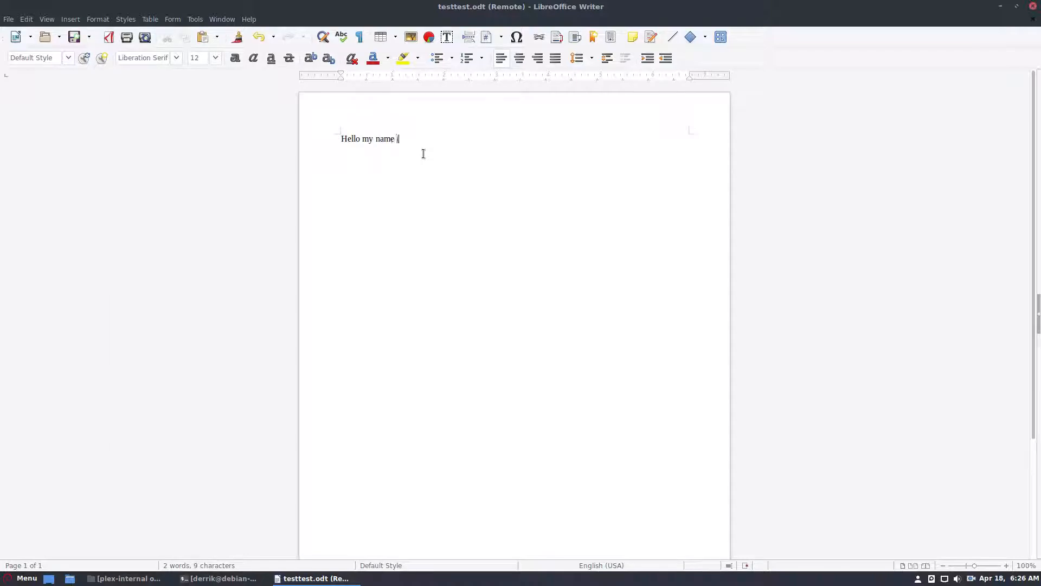
{"action": "type", "text": "is derrik, blah blah bla"}
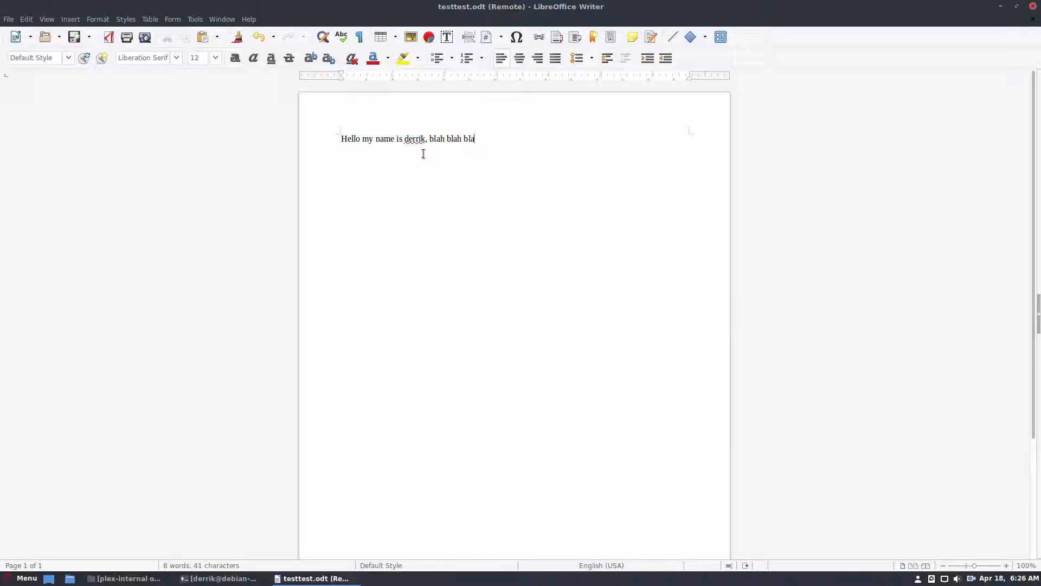
{"action": "left_click", "coordinate": [9, 18]}
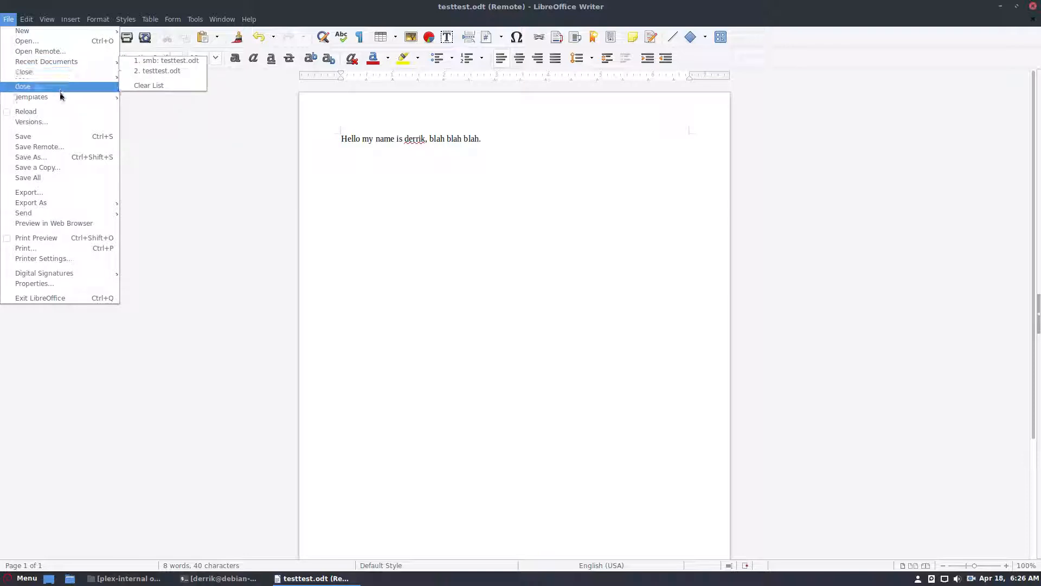
- Save Remote over the existing testtest.odt in the TV Shows folder
{"action": "left_click", "coordinate": [39, 146]}
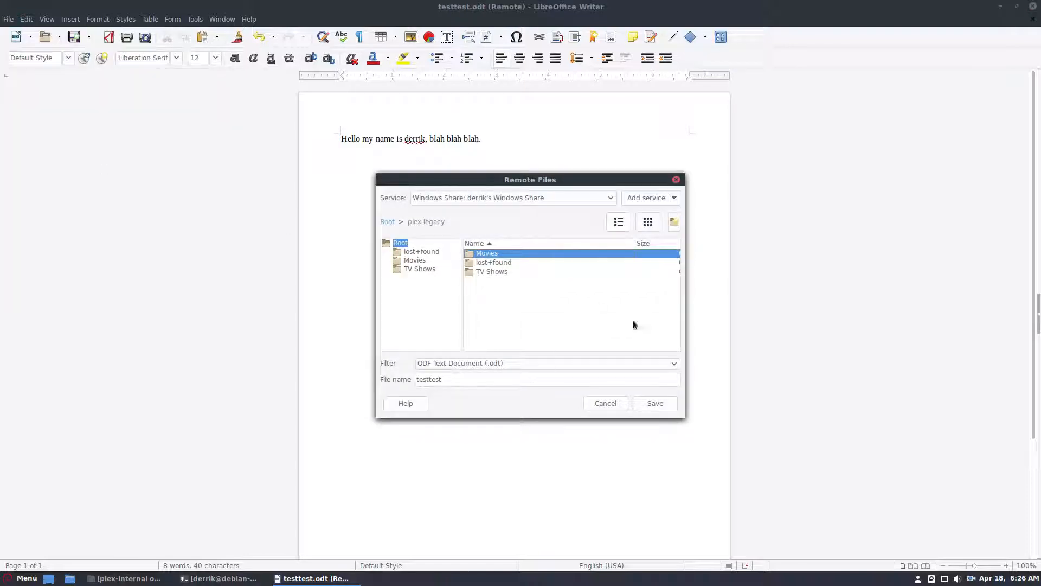
{"action": "mouse_move", "coordinate": [481, 271]}
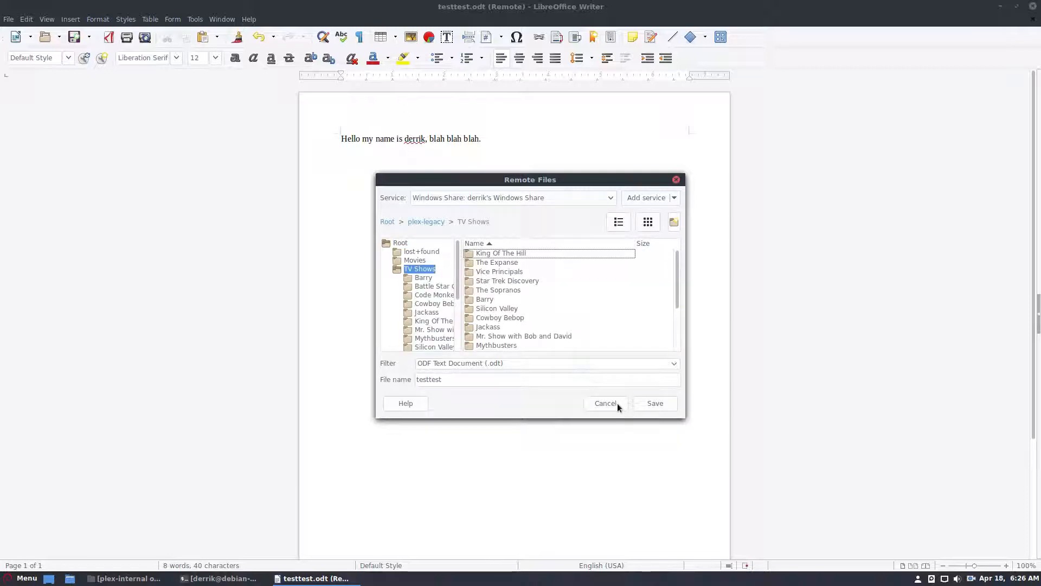
{"action": "left_click", "coordinate": [652, 404]}
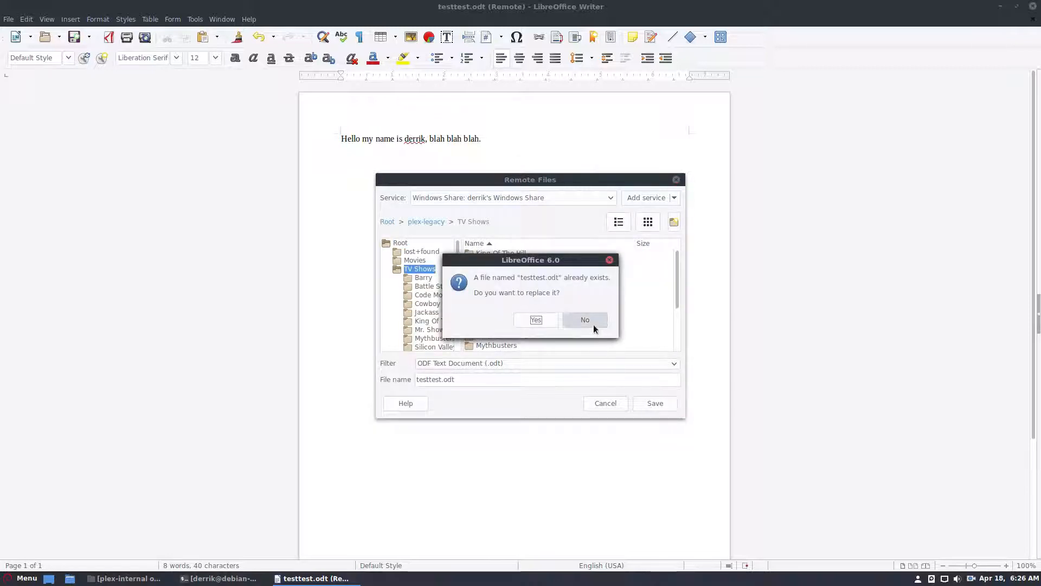
{"action": "left_click", "coordinate": [583, 318]}
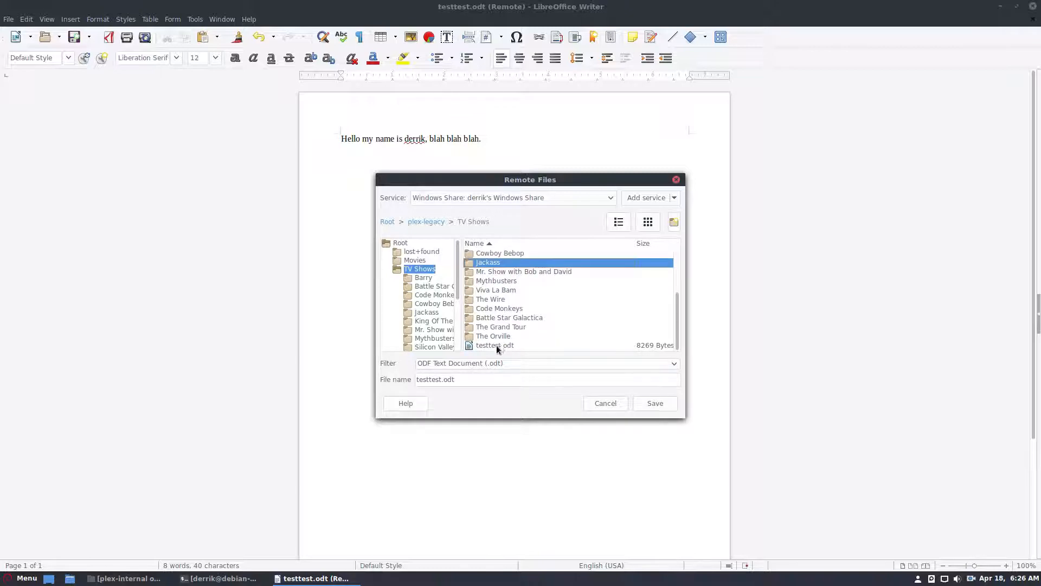
{"action": "left_click", "coordinate": [604, 403]}
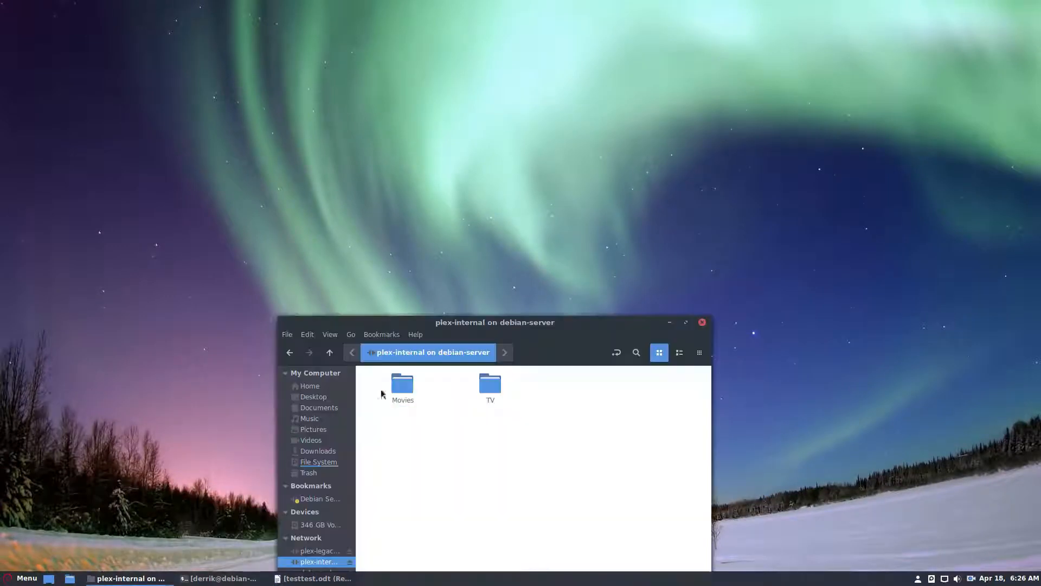
- Browse the server's TV folder in Nemo, then open the desktop copy of testtest.odt
{"action": "double_click", "coordinate": [490, 383]}
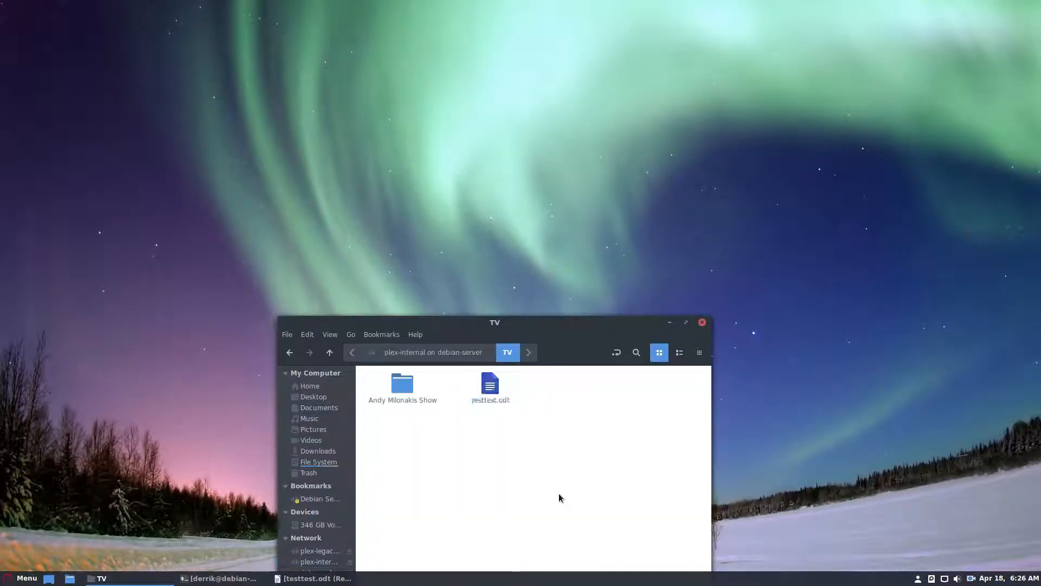
{"action": "right_click", "coordinate": [491, 387]}
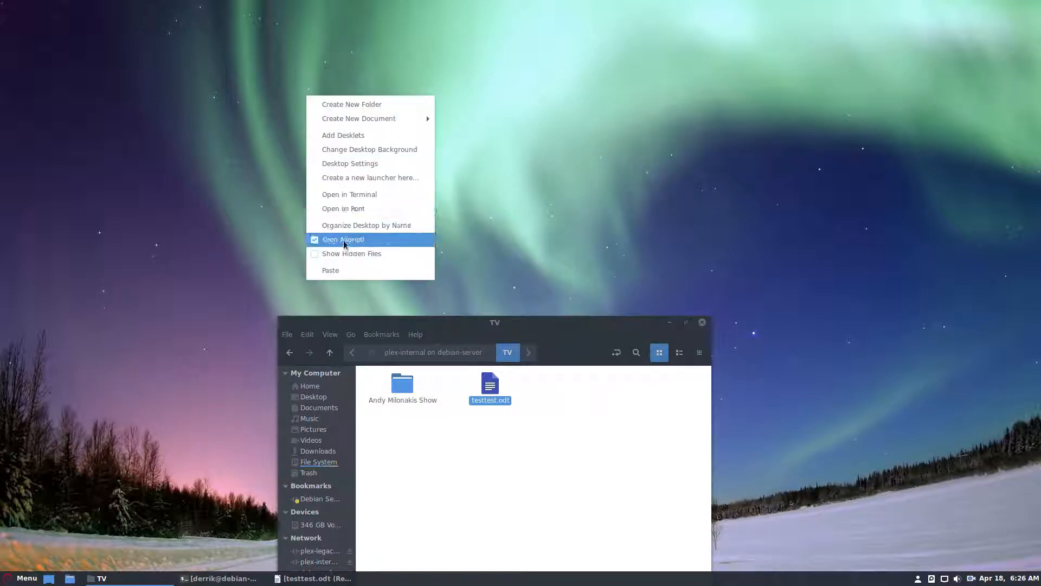
{"action": "left_click", "coordinate": [343, 238]}
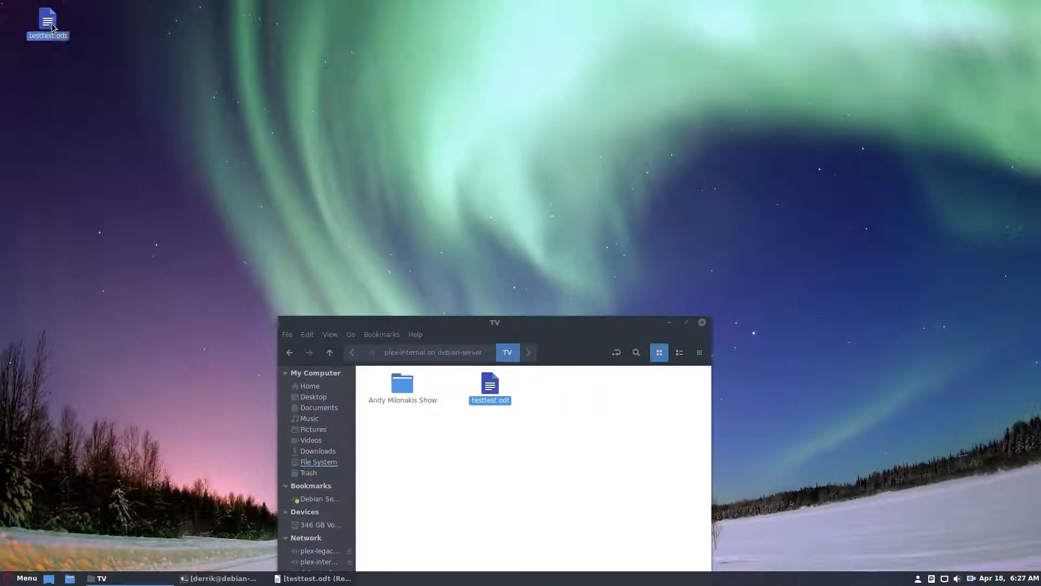
{"action": "double_click", "coordinate": [490, 384]}
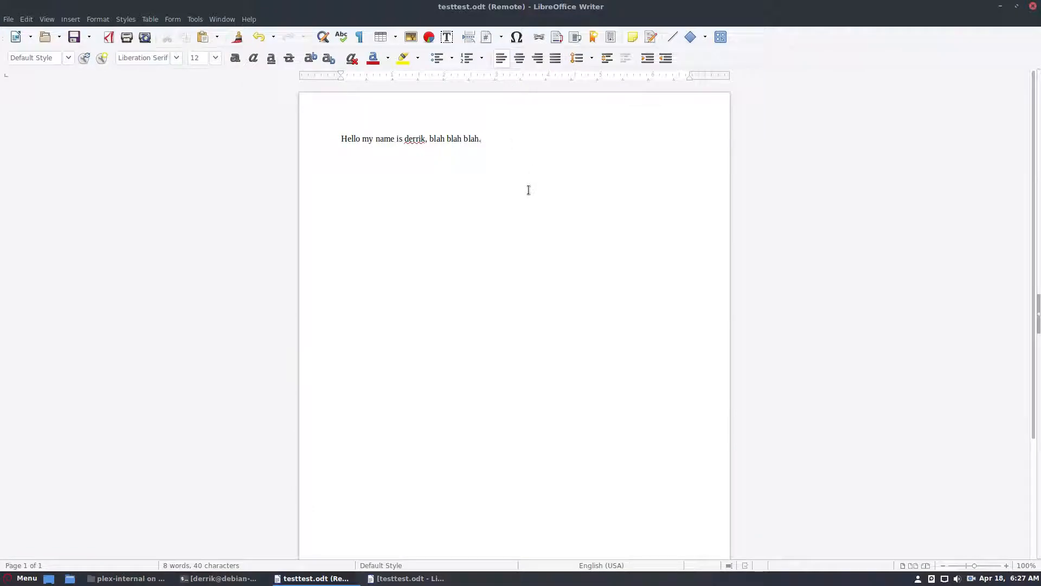
- Close the document via File > Close and bring back the Start Center
{"action": "left_click", "coordinate": [8, 18]}
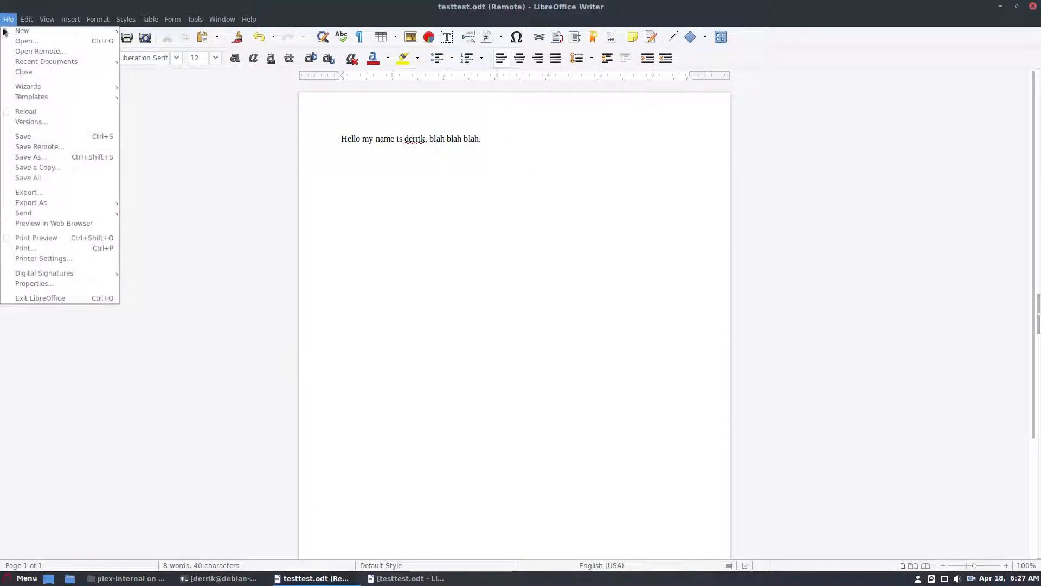
{"action": "left_click", "coordinate": [40, 51]}
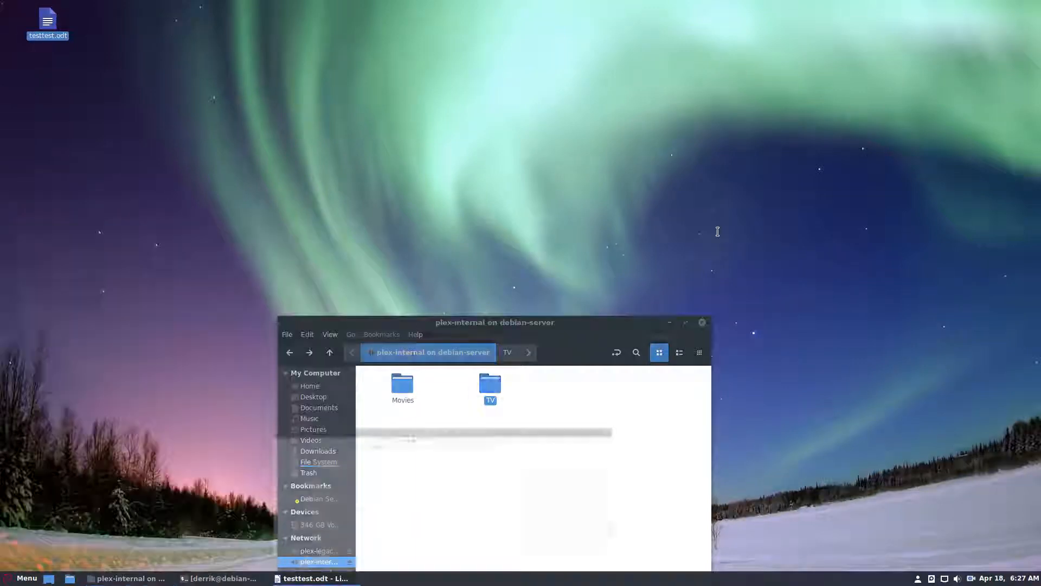
{"action": "left_click", "coordinate": [9, 19]}
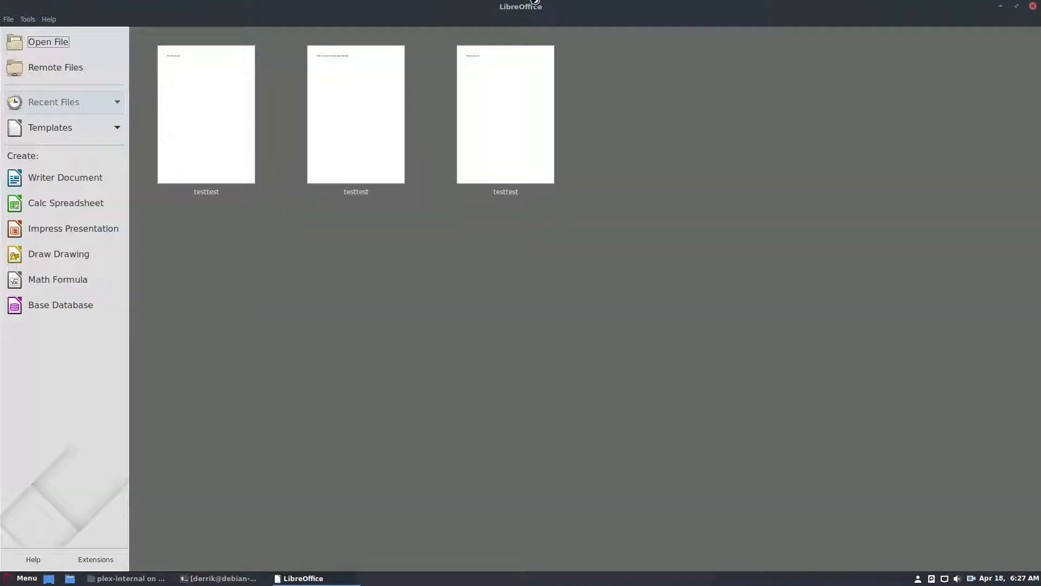
- Reopen testtest.odt from the Windows Share's TV Shows folder via Remote Files
{"action": "left_click", "coordinate": [55, 68]}
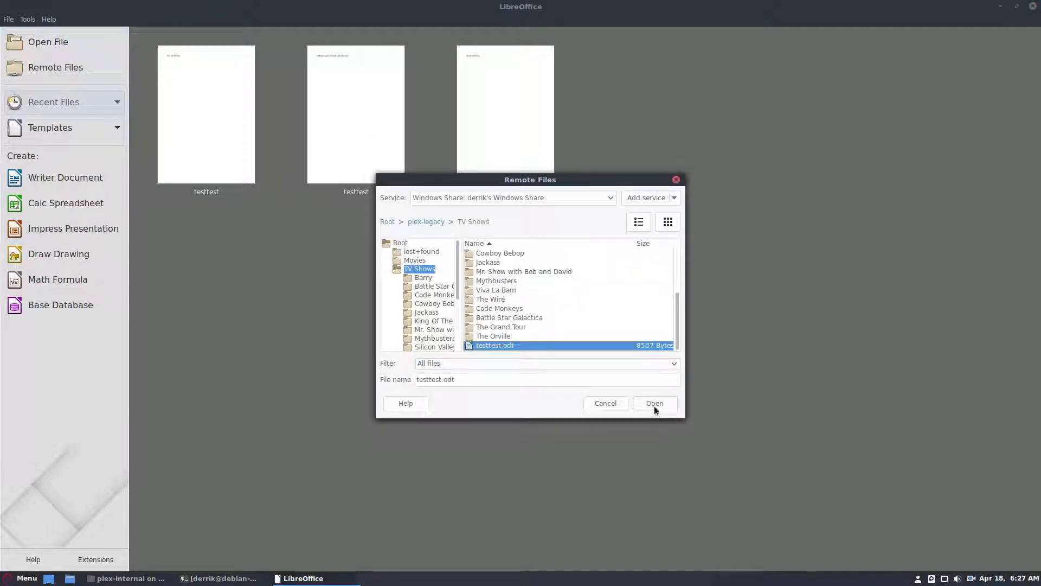
{"action": "left_click", "coordinate": [653, 404]}
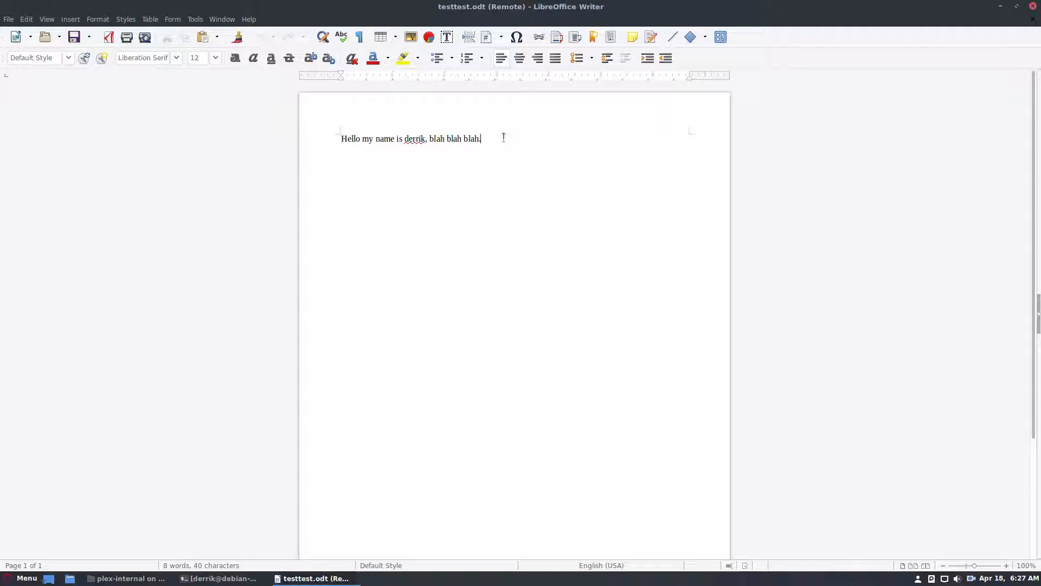